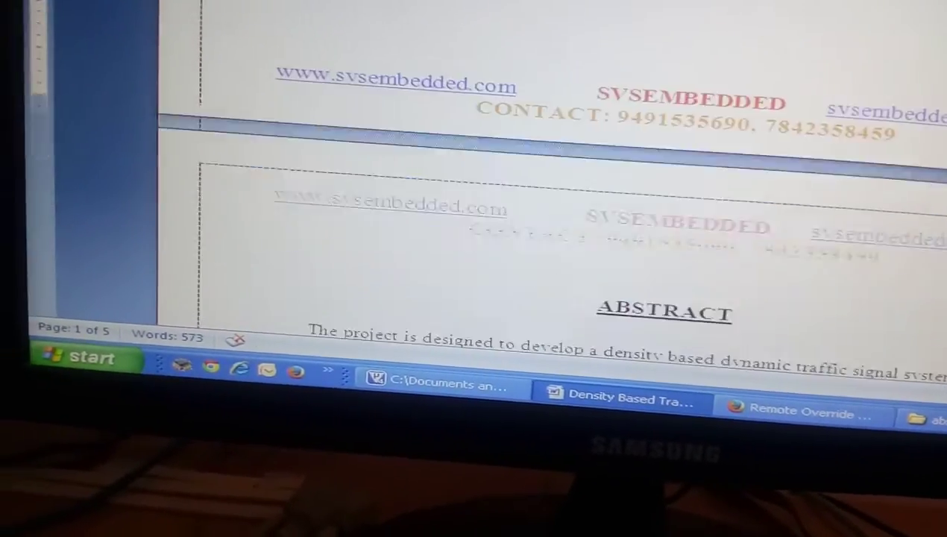
pyautogui.scroll(-3)
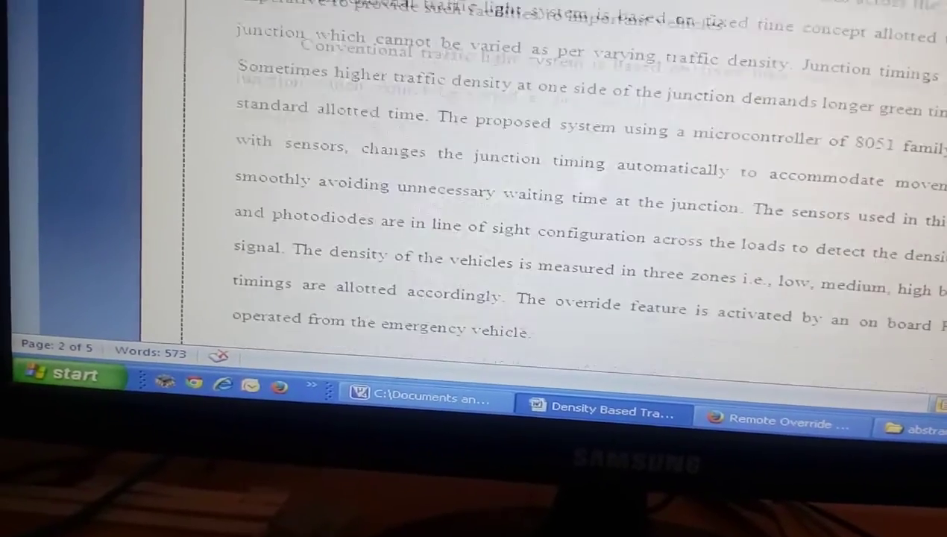
pyautogui.scroll(-3)
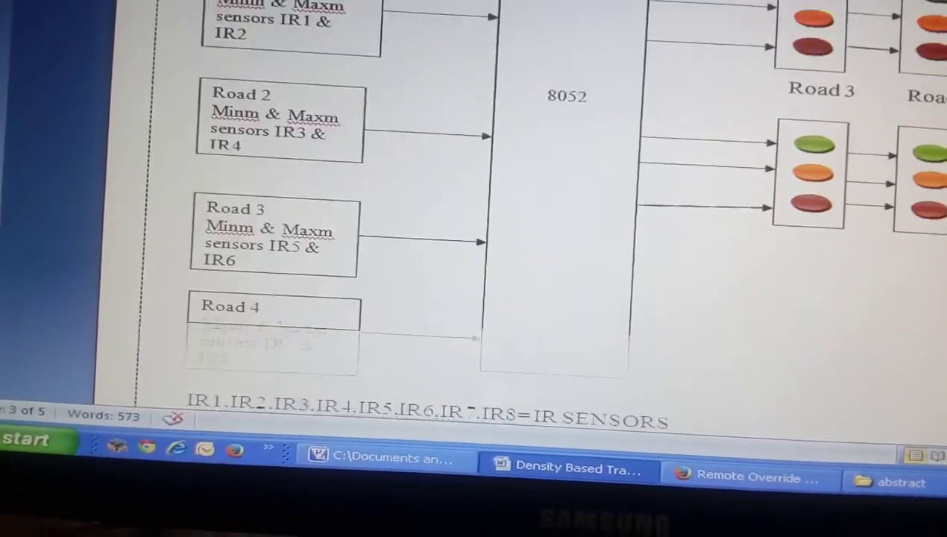
pyautogui.scroll(-3)
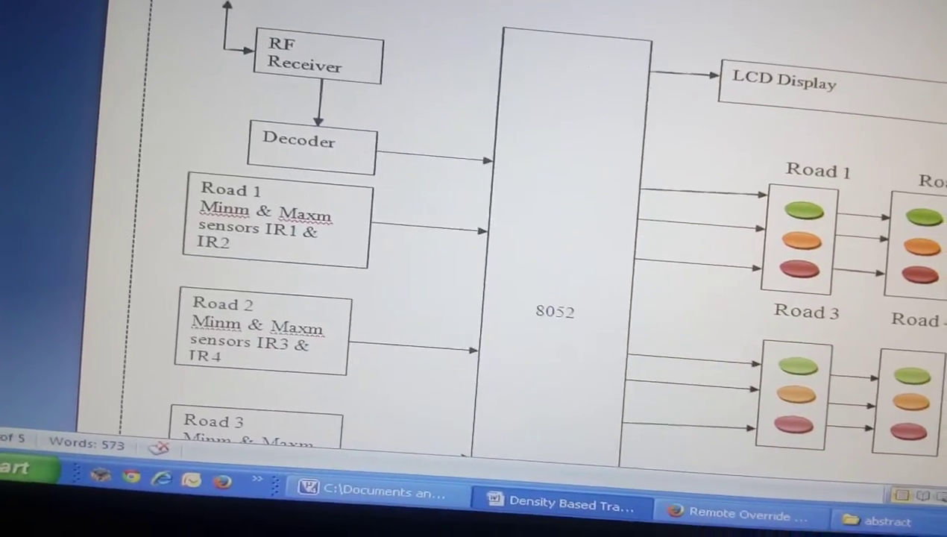
pyautogui.scroll(-3)
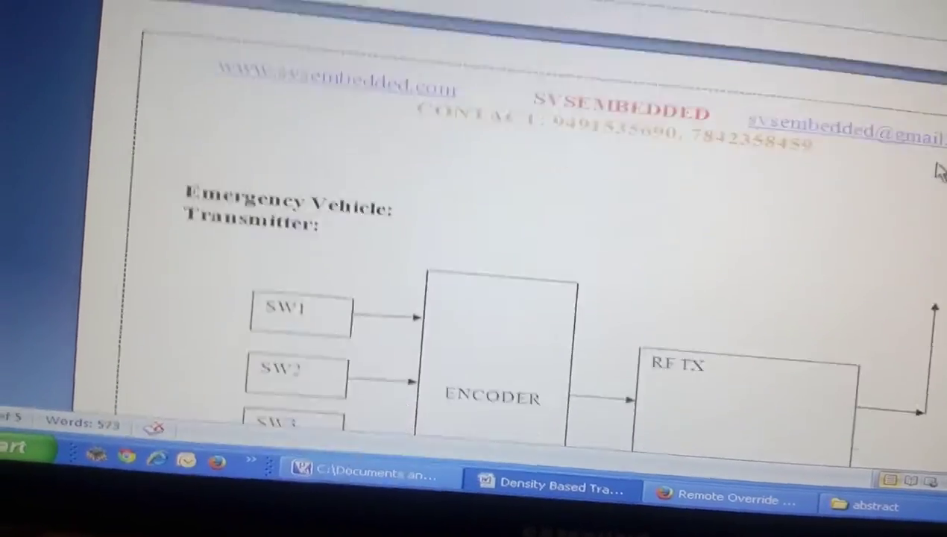
pyautogui.scroll(-3)
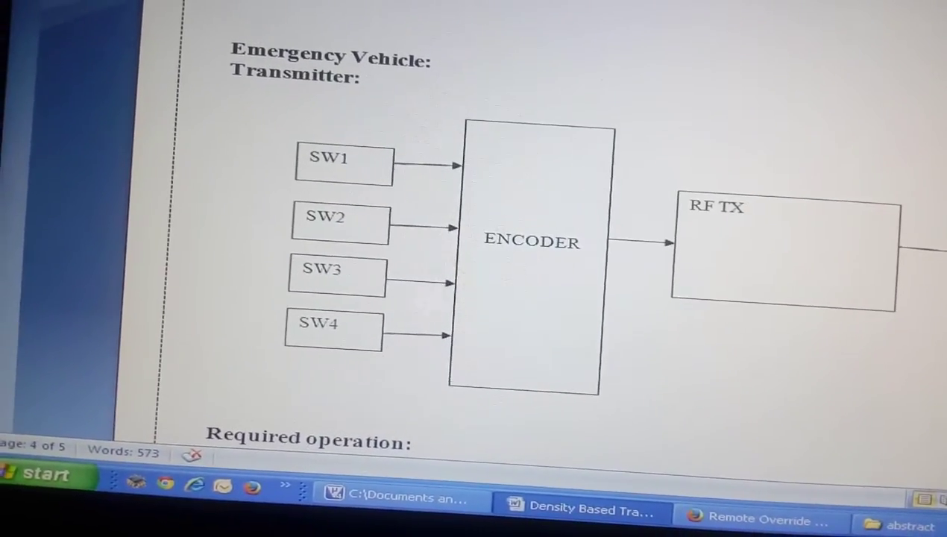
pyautogui.scroll(-3)
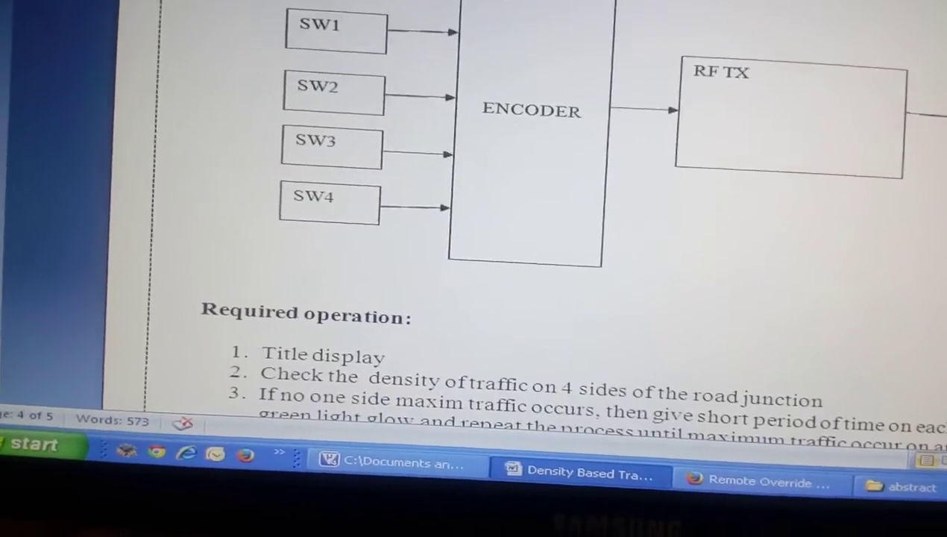